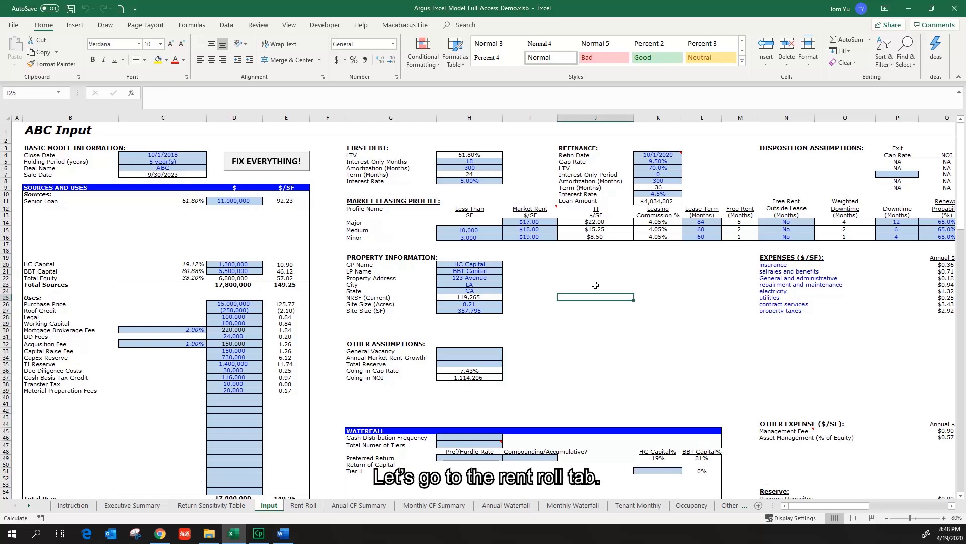
mouse_move(522, 307)
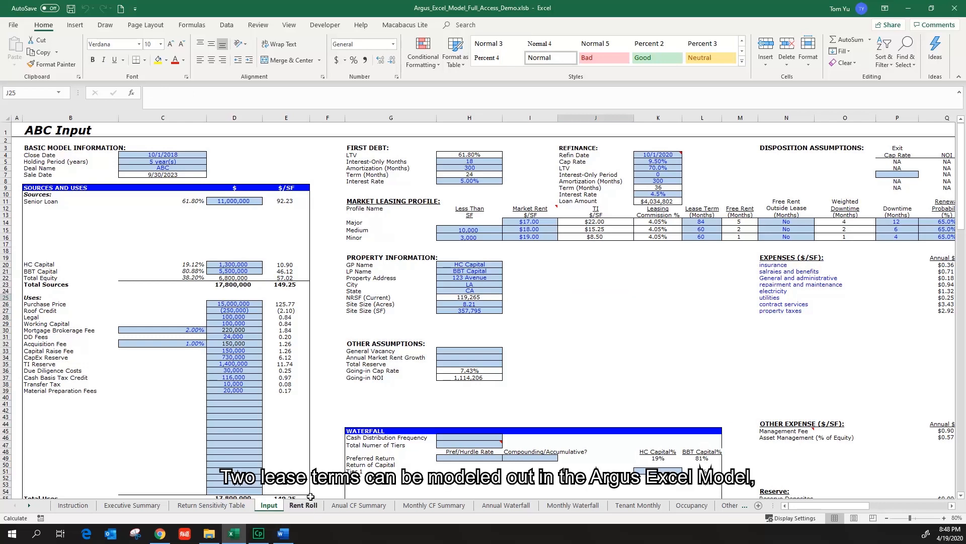
- Open the Rent Roll sheet and select V6, the first tenant's Market Leasing Profile cell
click(303, 505)
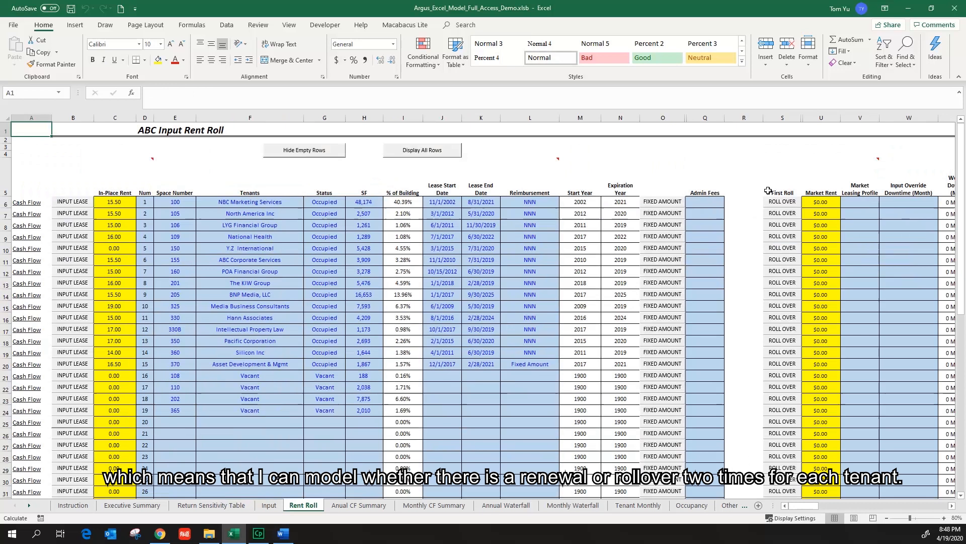
click(782, 180)
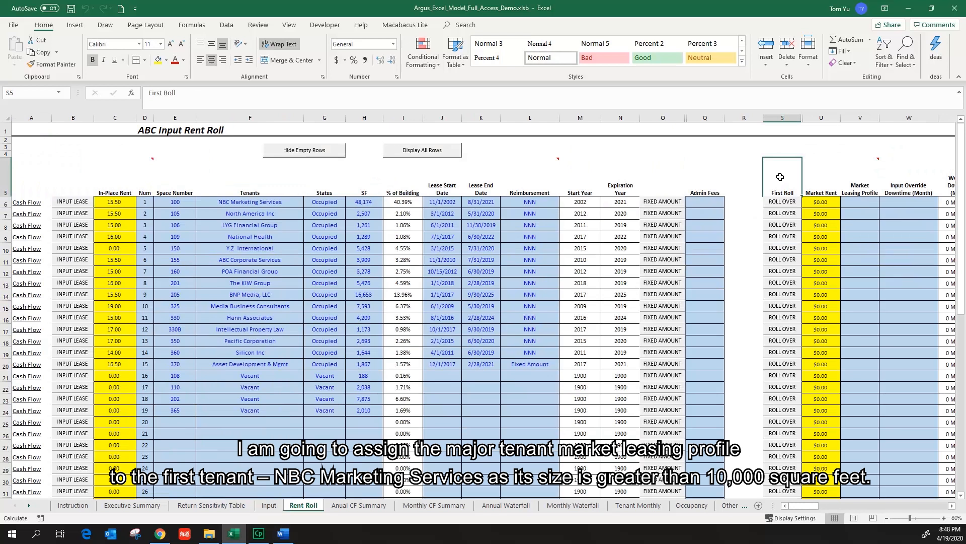
click(859, 214)
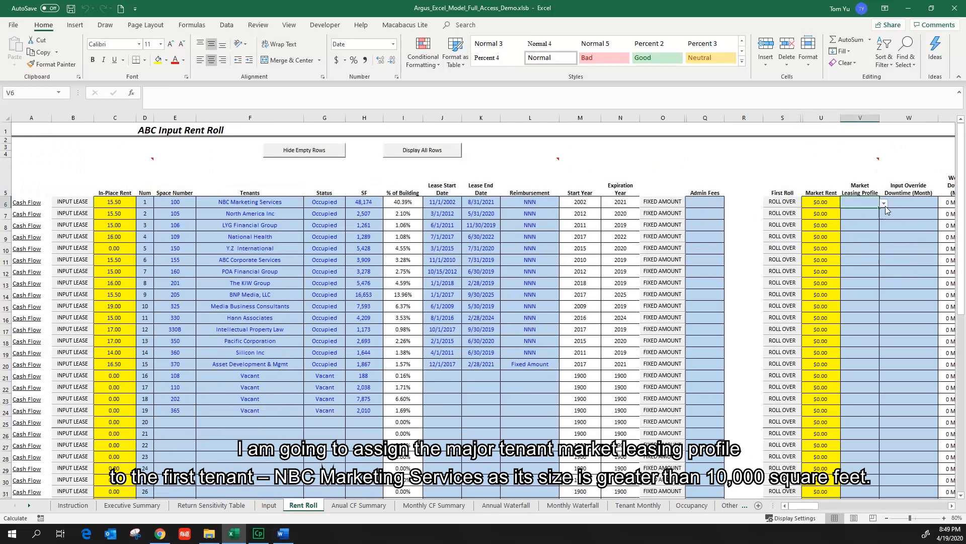
- Choose the Major leasing profile for NBC Marketing Services in V6
click(859, 201)
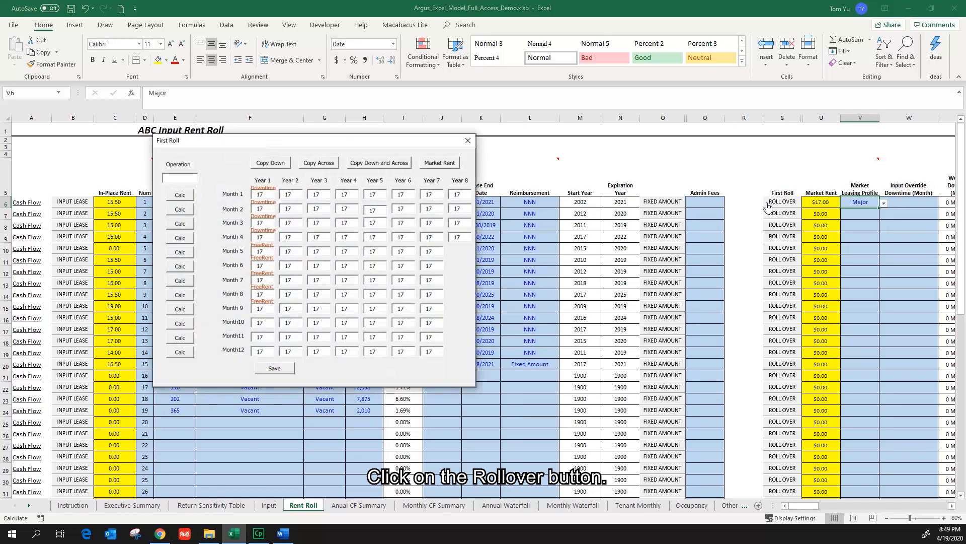
mouse_move(593, 183)
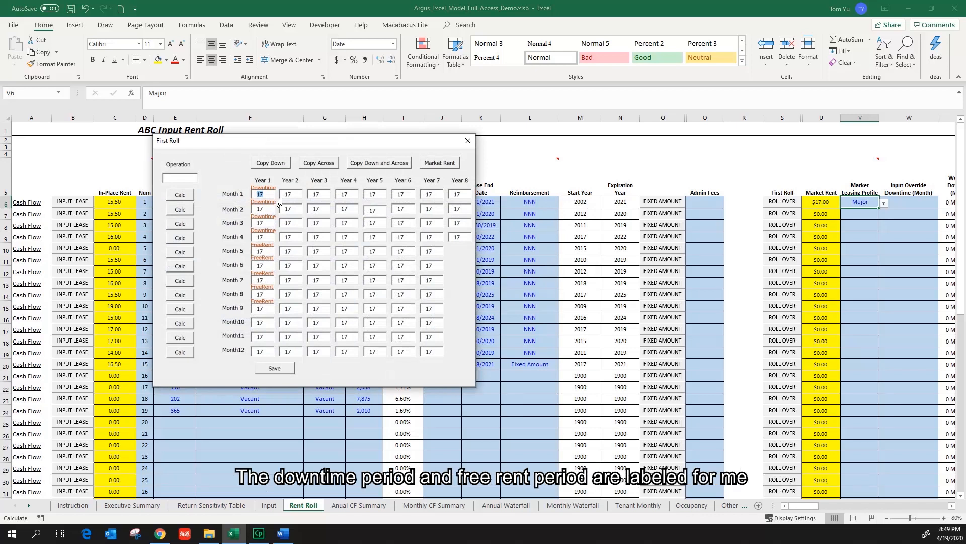
mouse_move(273, 221)
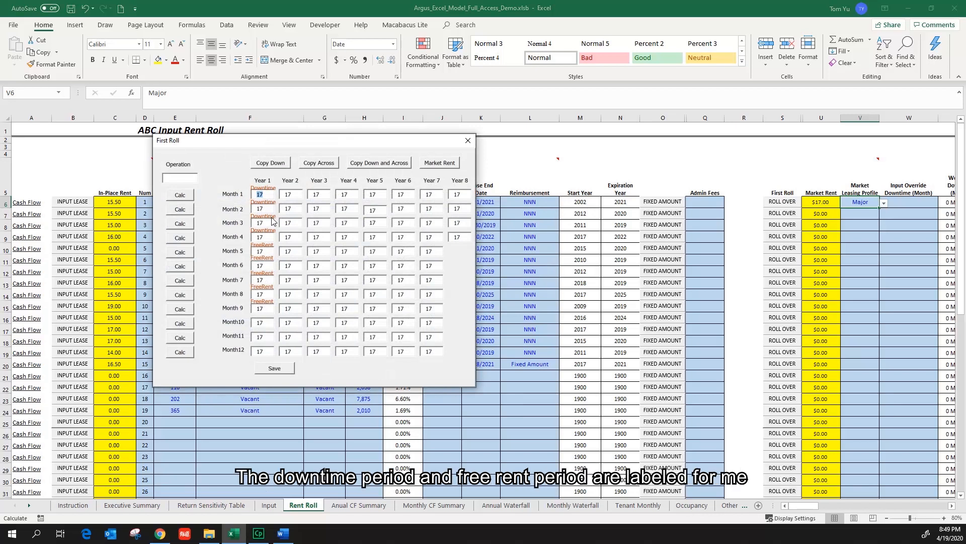
mouse_move(273, 275)
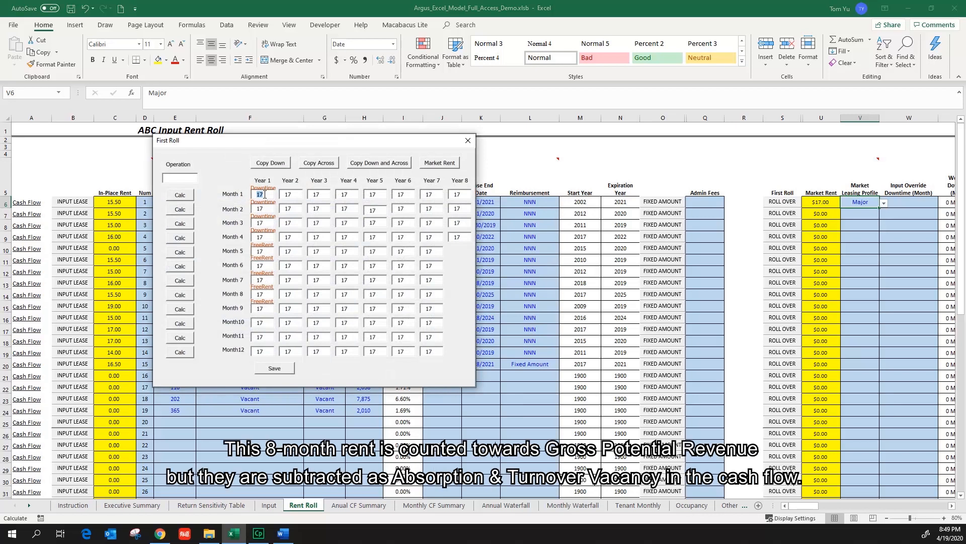
mouse_move(276, 302)
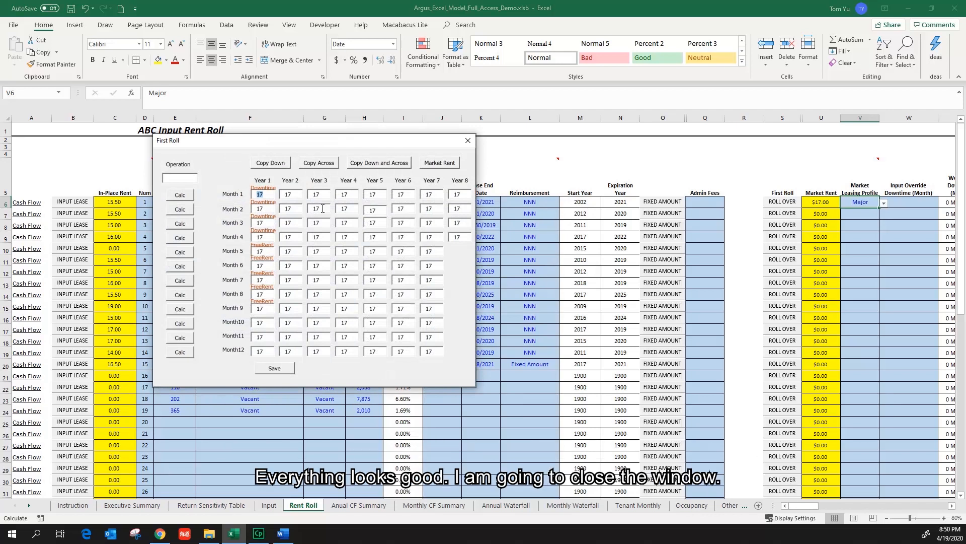
- Close the First Roll schedule and inspect NBC's underwritten TI and total TI formulas
click(467, 140)
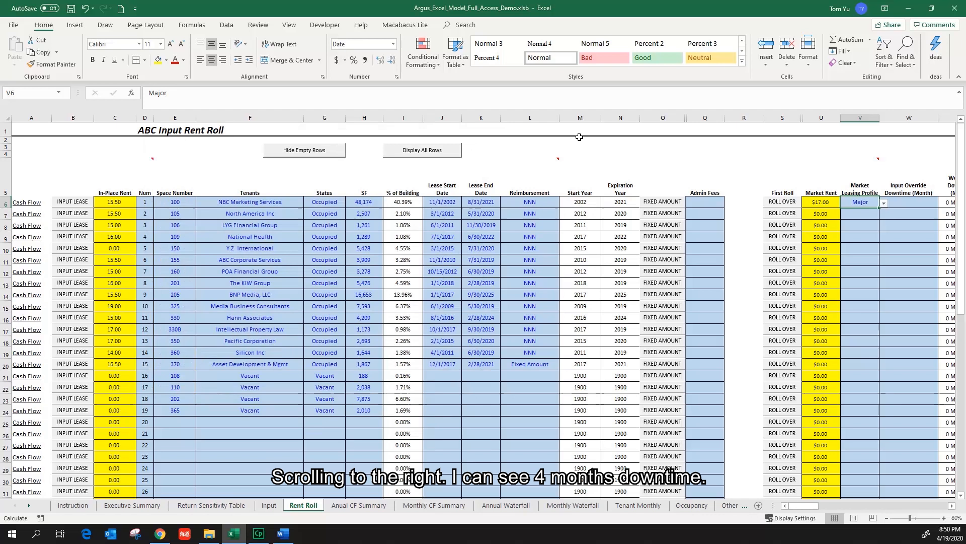
scroll(right, 3)
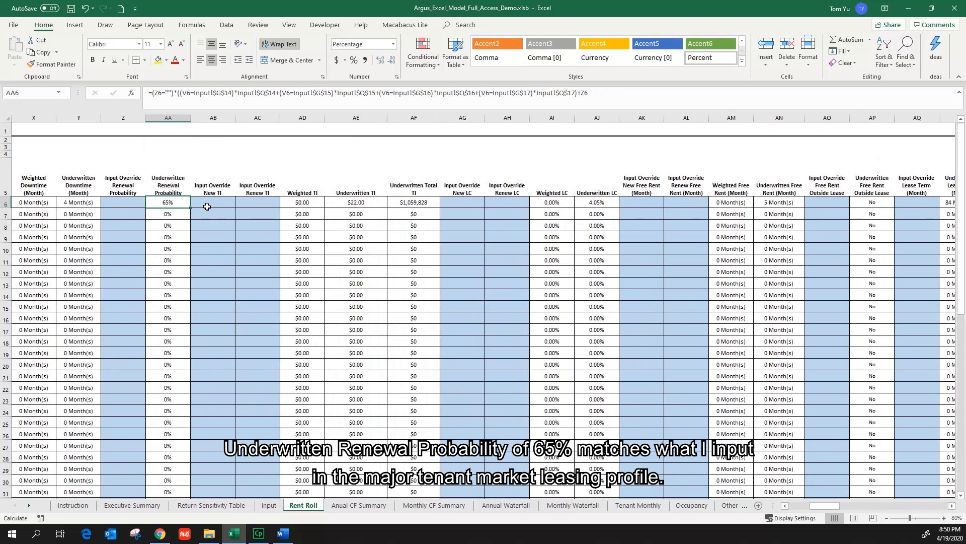
click(356, 202)
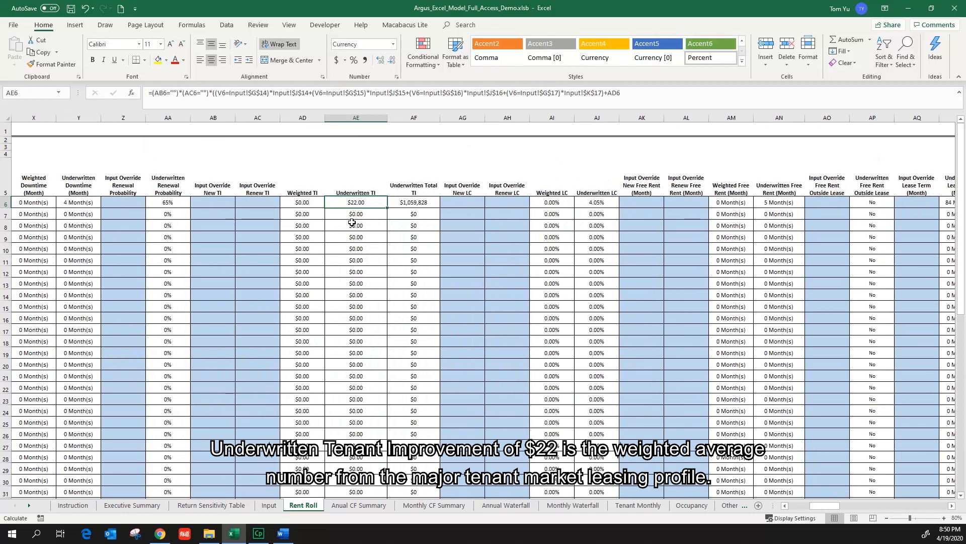
click(413, 202)
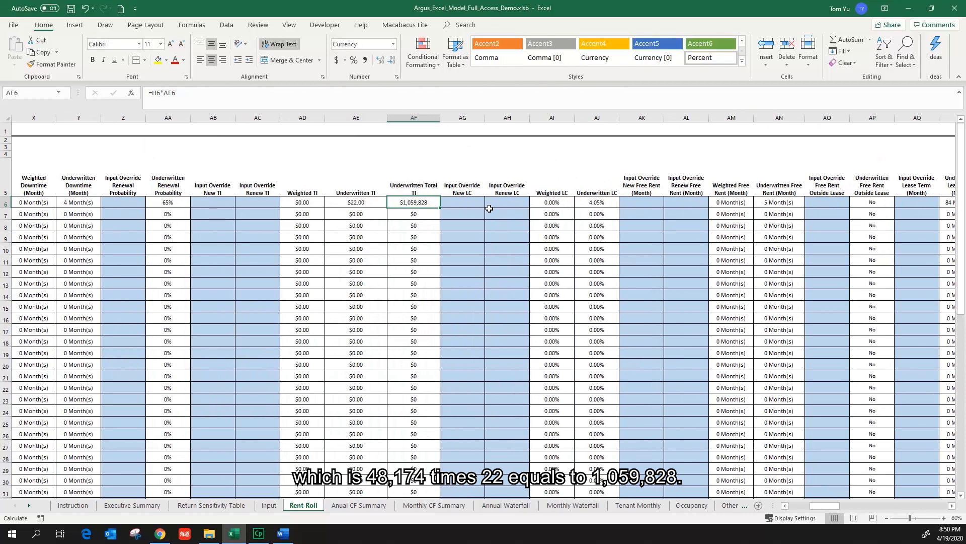
- Review NBC's leasing commission, free rent and lease term formulas further along row 6
click(596, 202)
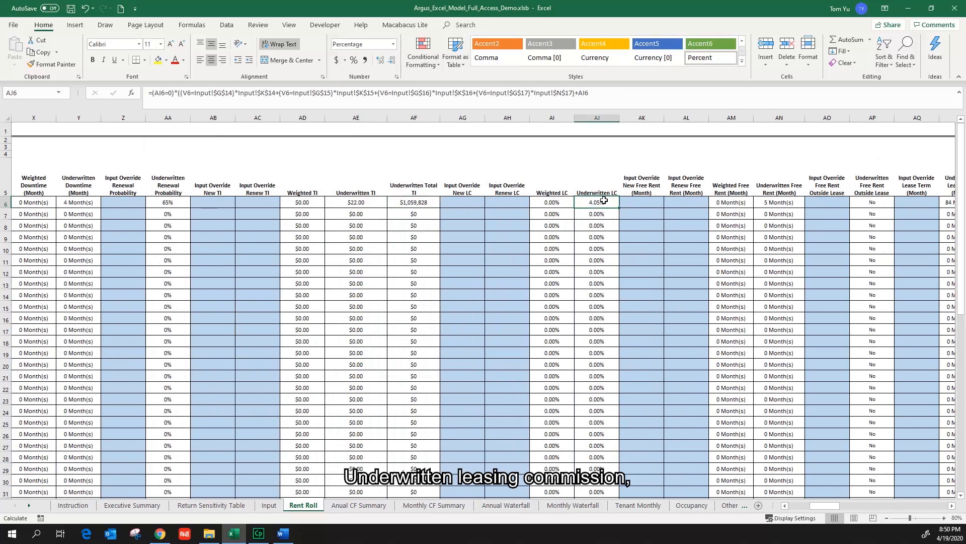
click(779, 203)
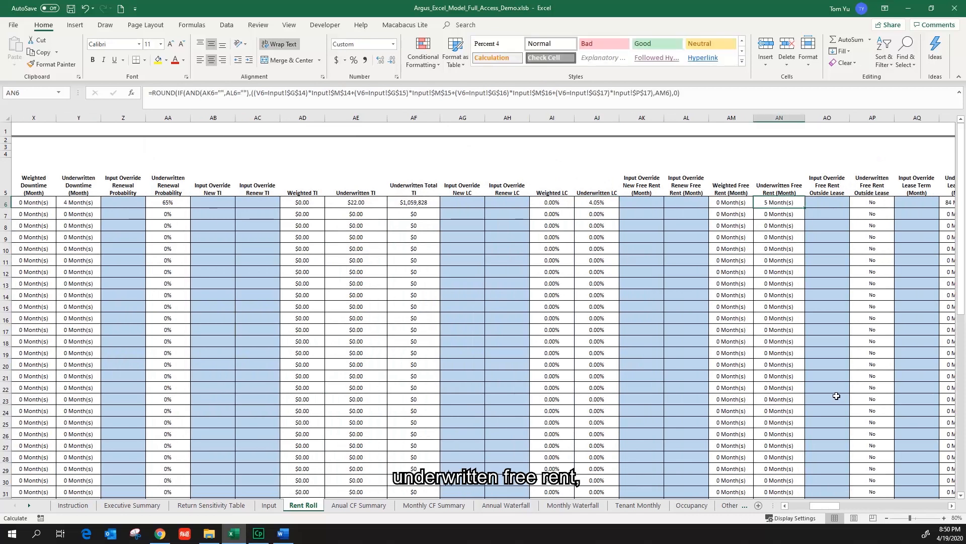
scroll(right, 3)
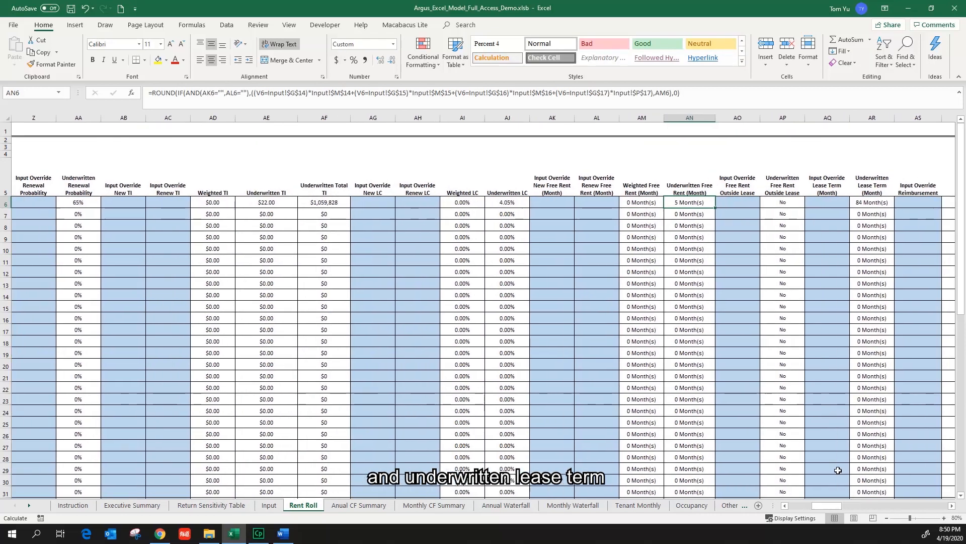
click(871, 202)
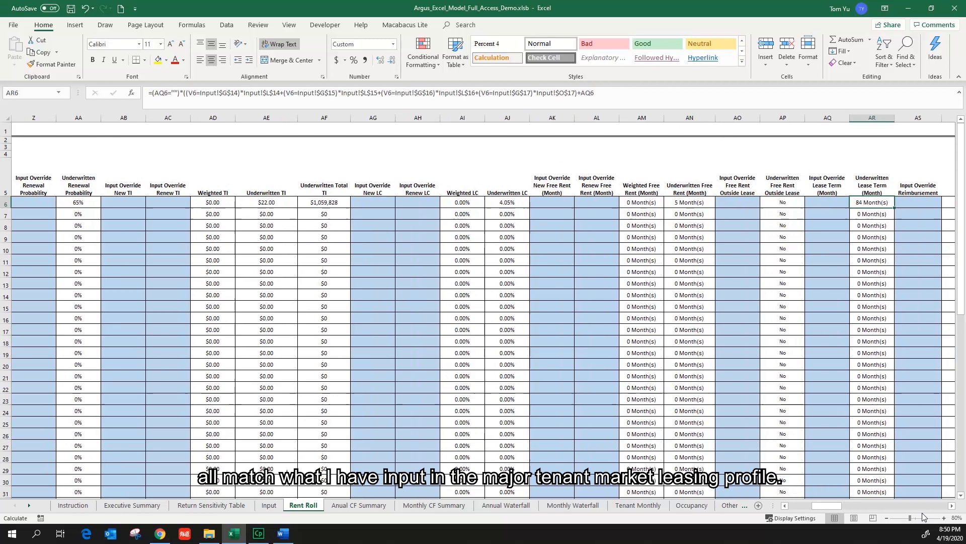
mouse_move(877, 207)
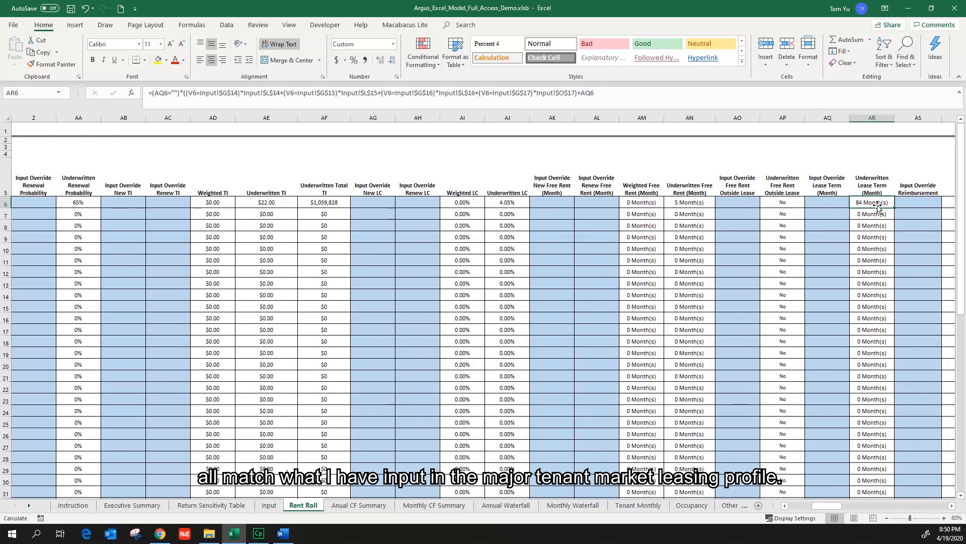
click(917, 202)
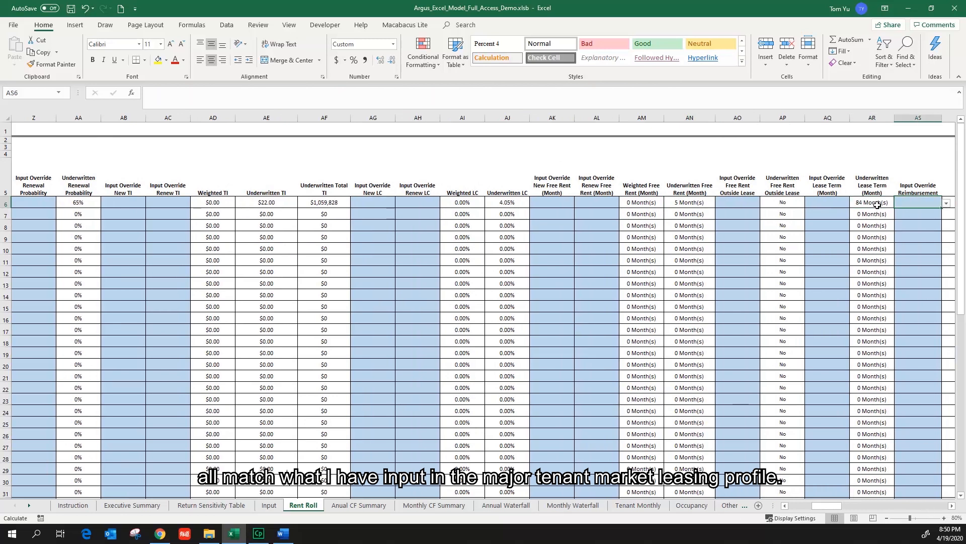
scroll(right, 3)
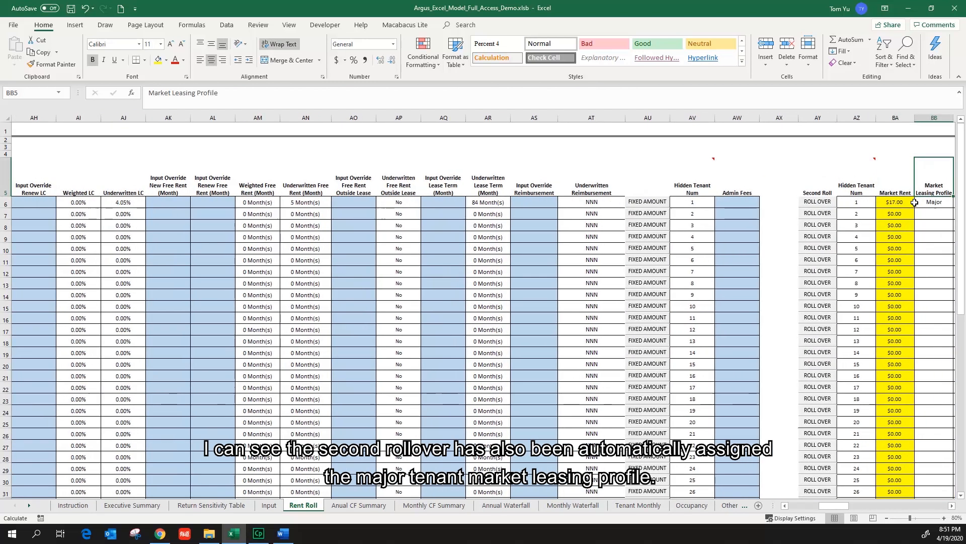
click(934, 201)
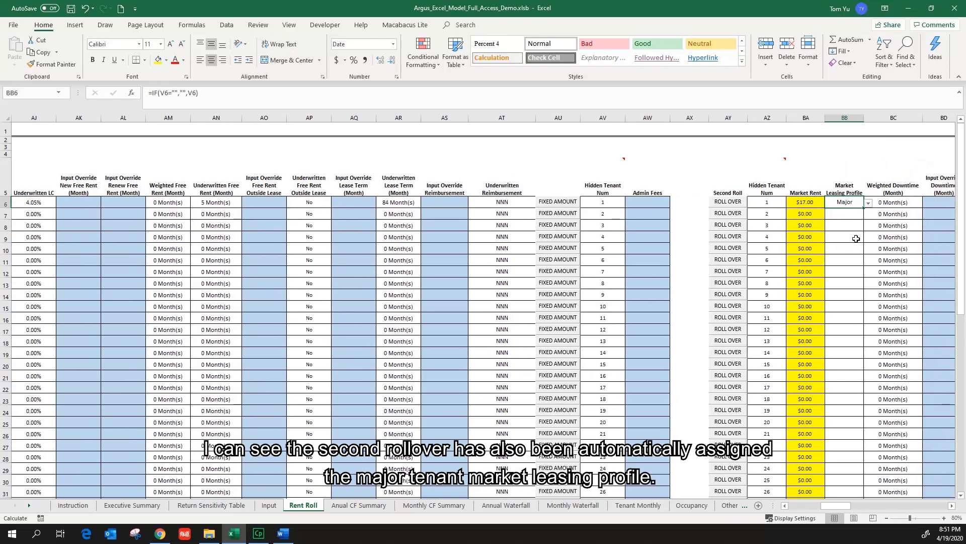
click(893, 201)
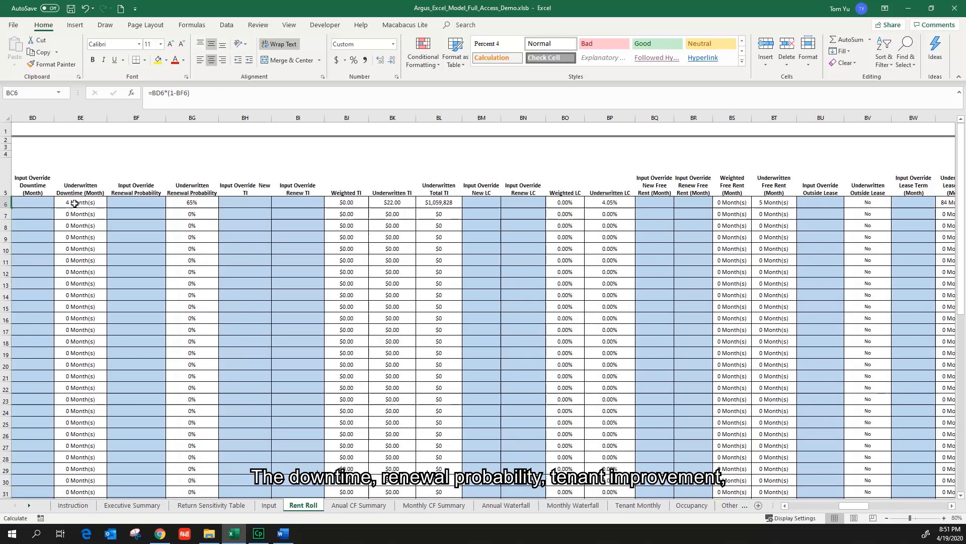
click(192, 203)
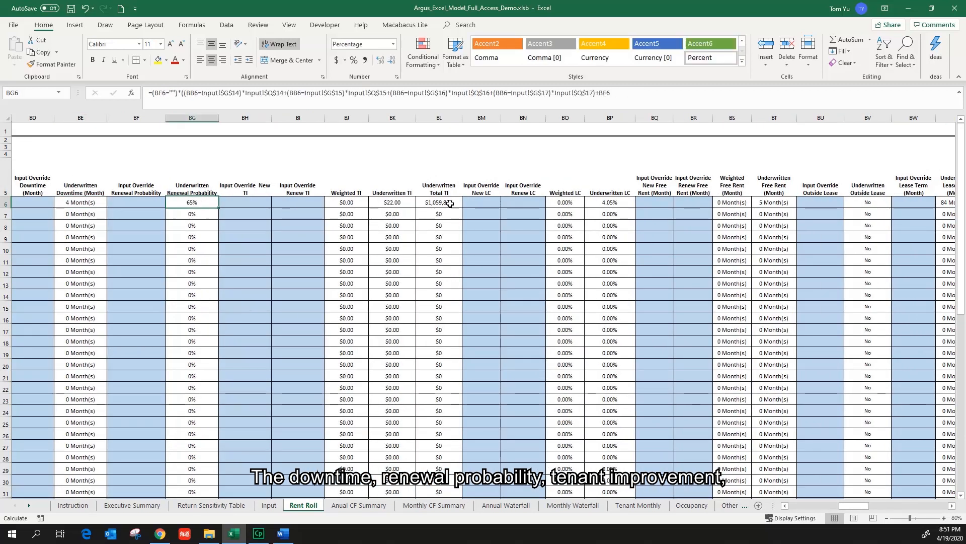
click(392, 202)
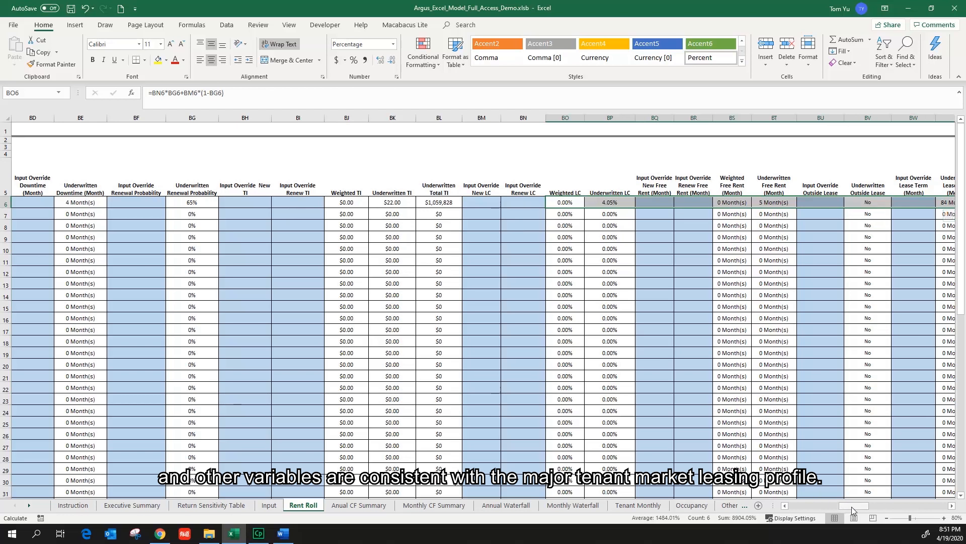
scroll(left, 3)
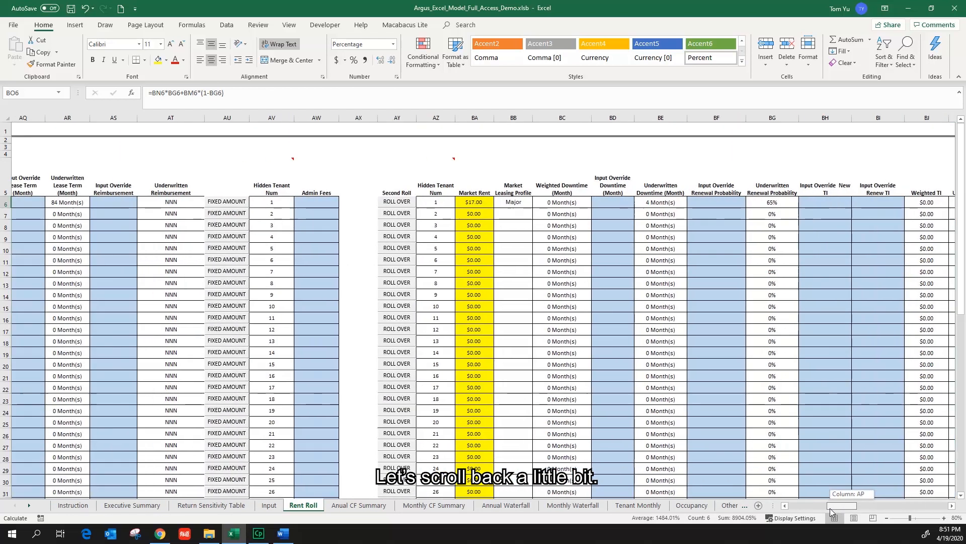
scroll(left, 3)
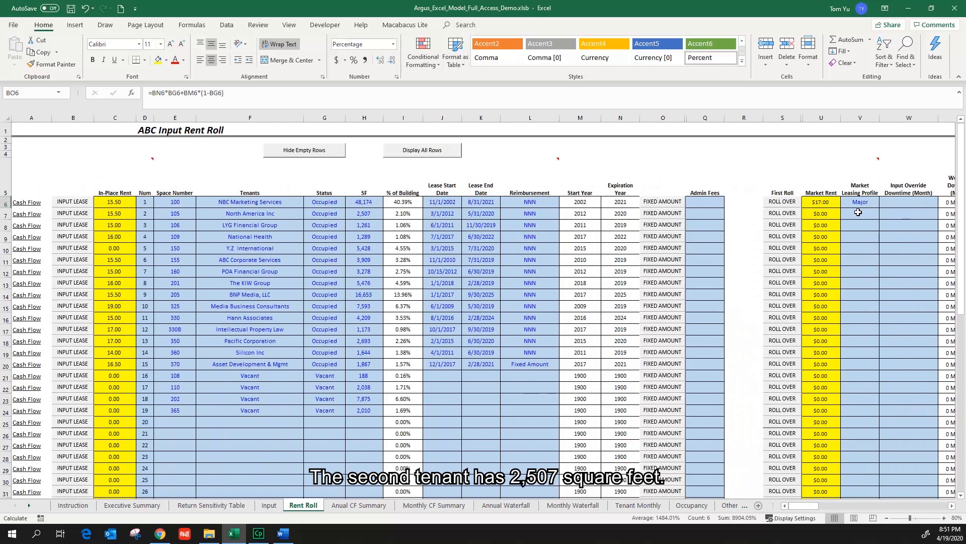
click(365, 214)
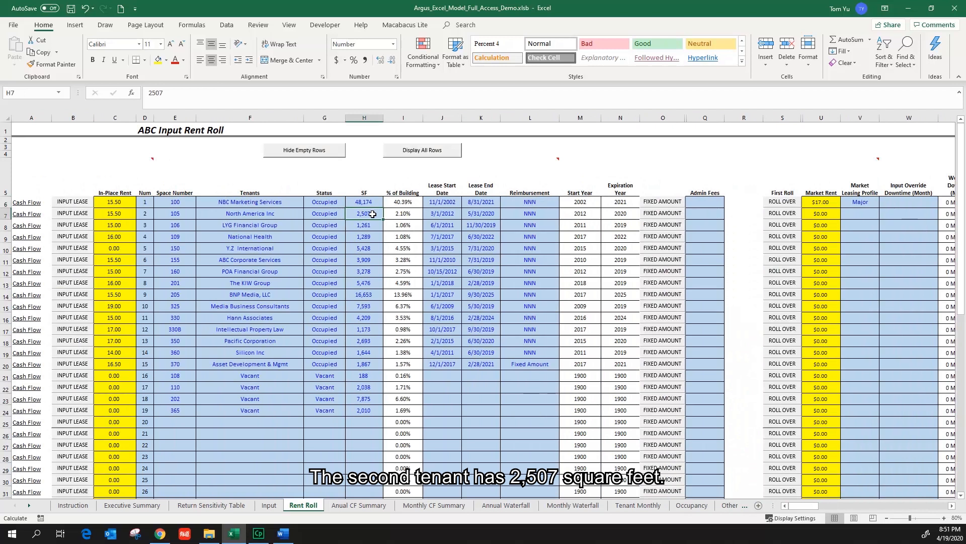
click(883, 213)
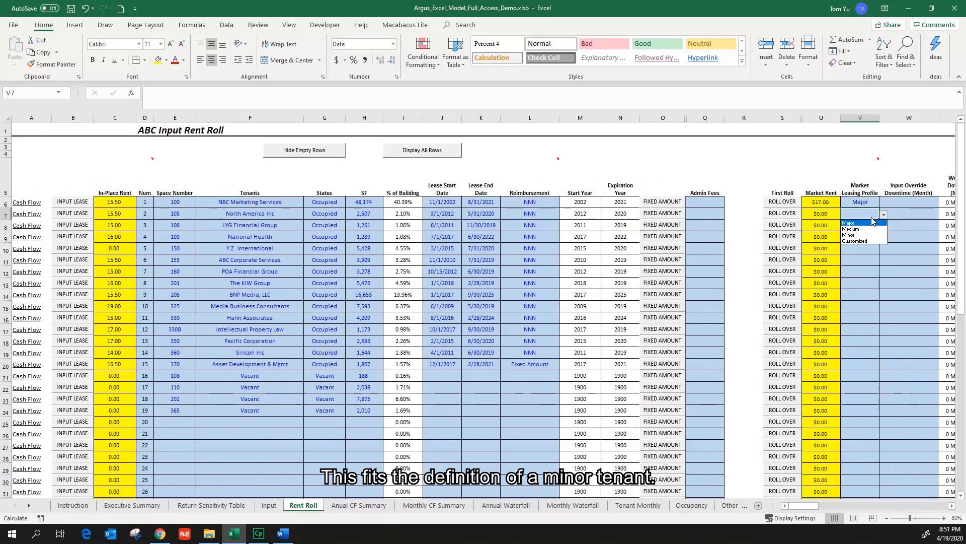
- Pick Minor from the V7 dropdown for North America Inc
click(850, 235)
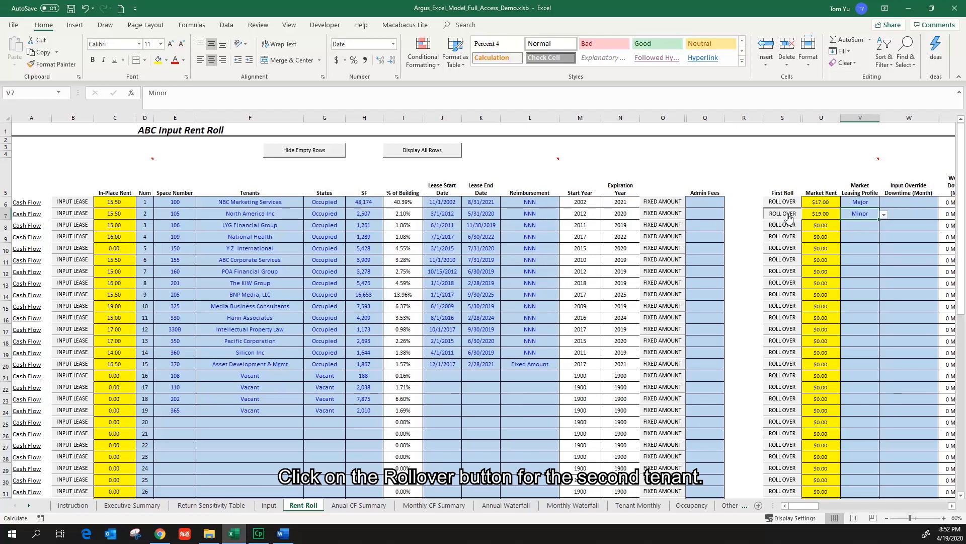
click(782, 214)
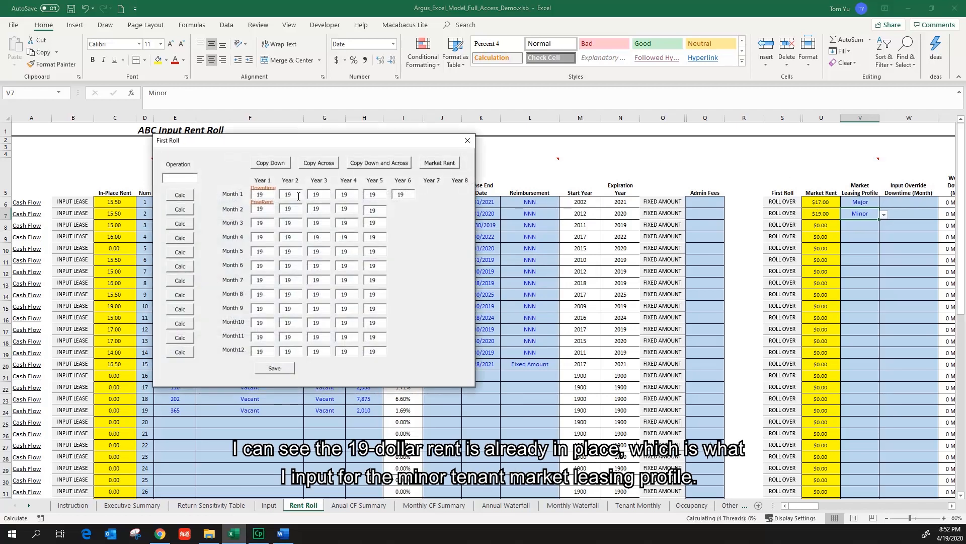
click(290, 195)
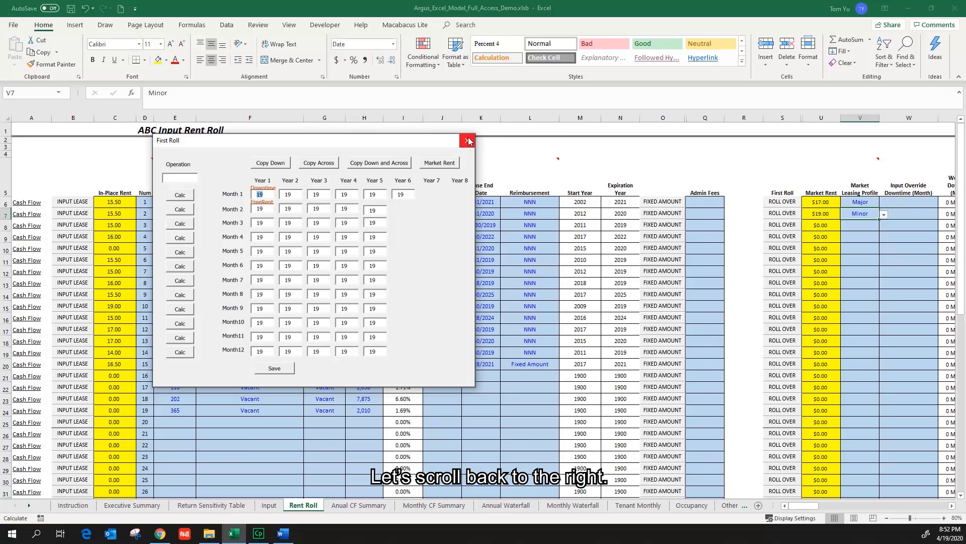
click(467, 140)
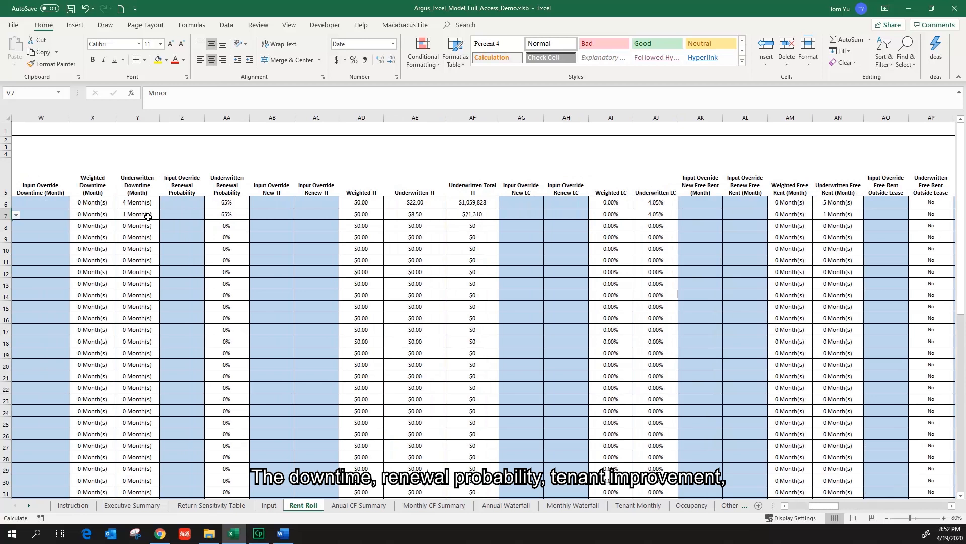
click(271, 214)
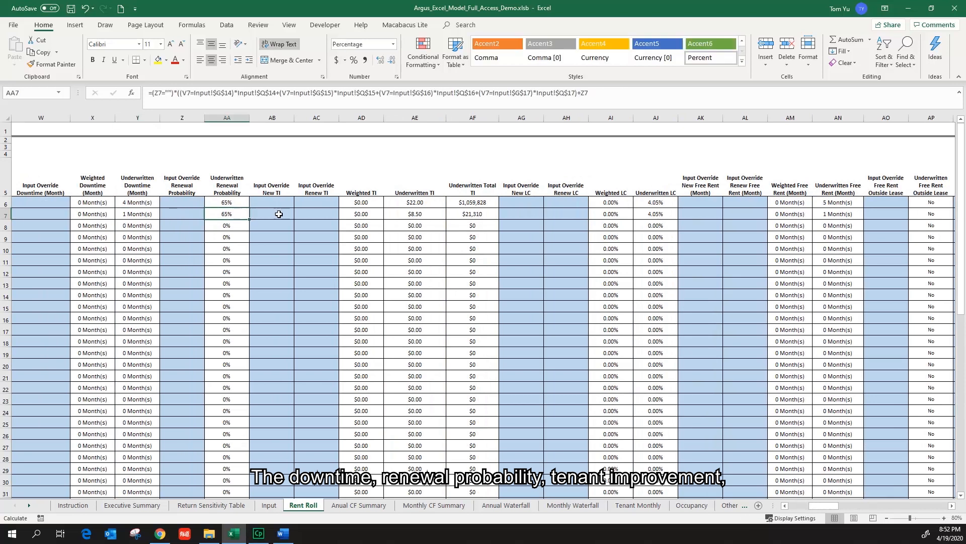
click(473, 214)
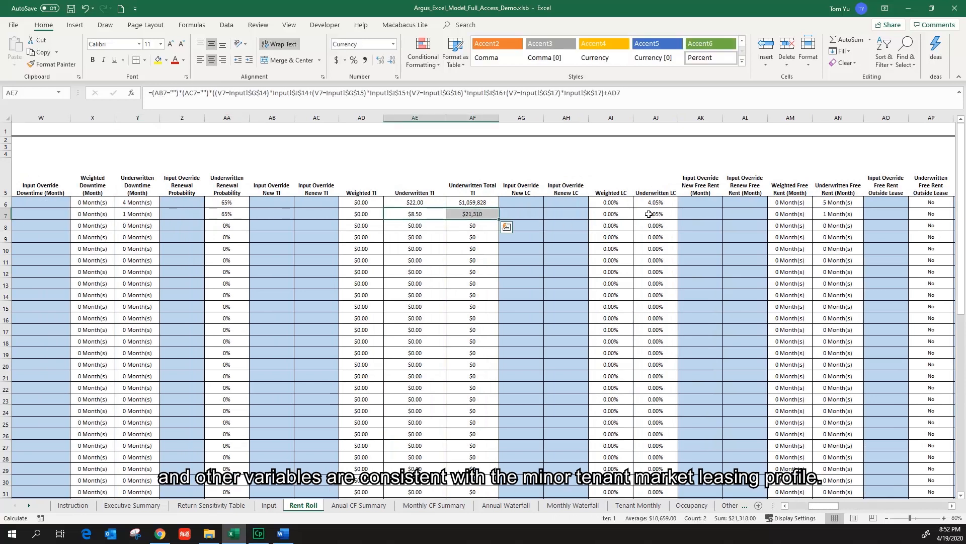
click(610, 214)
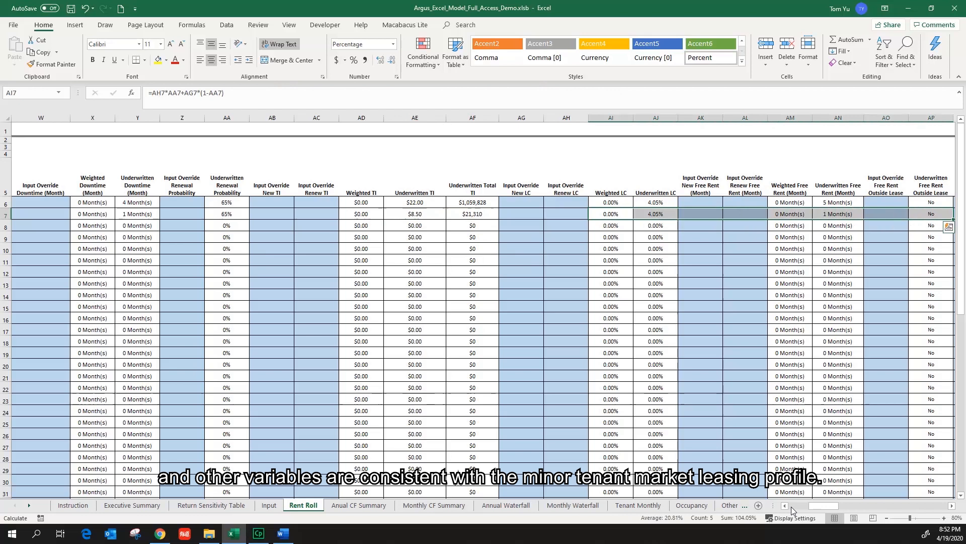
scroll(left, 3)
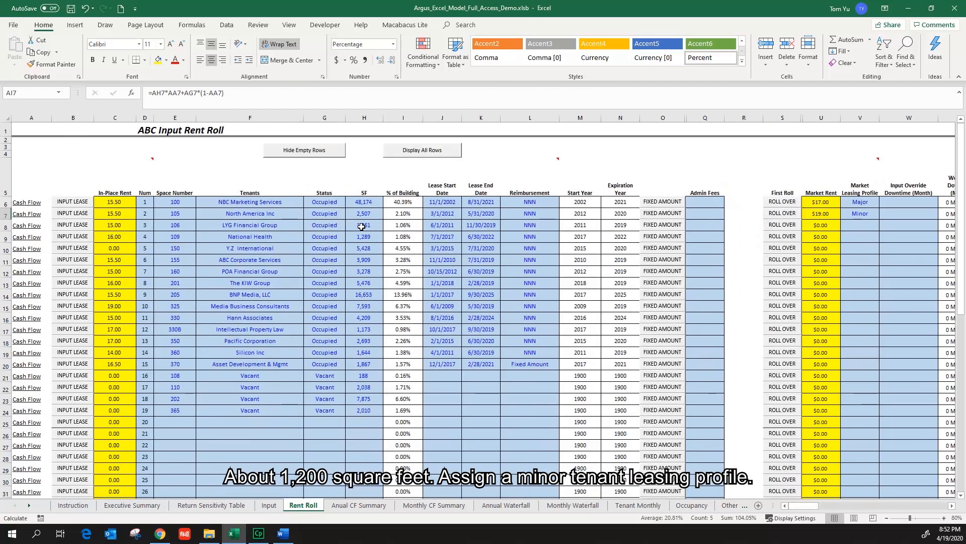
- Check square footage in H8 and H9, then set V8 and V9 to Minor
click(364, 225)
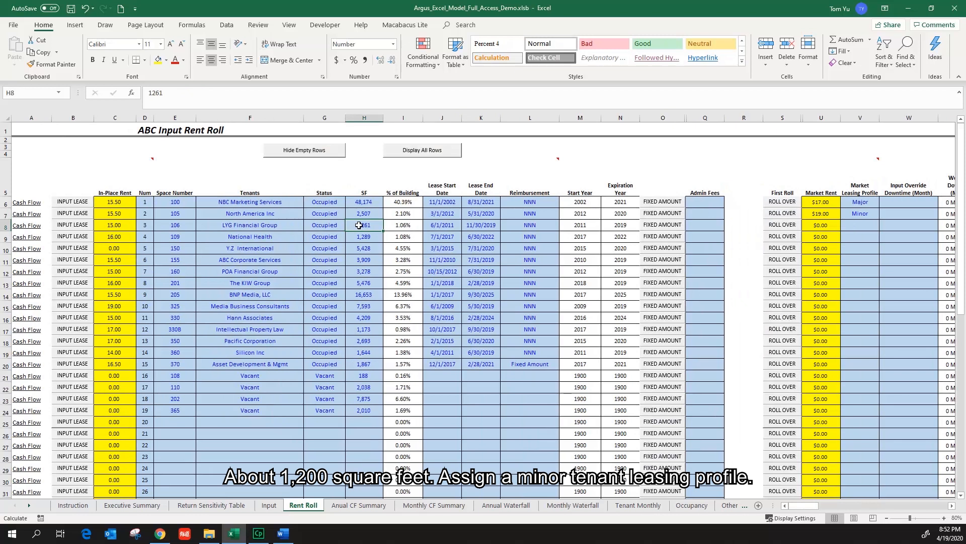
click(859, 225)
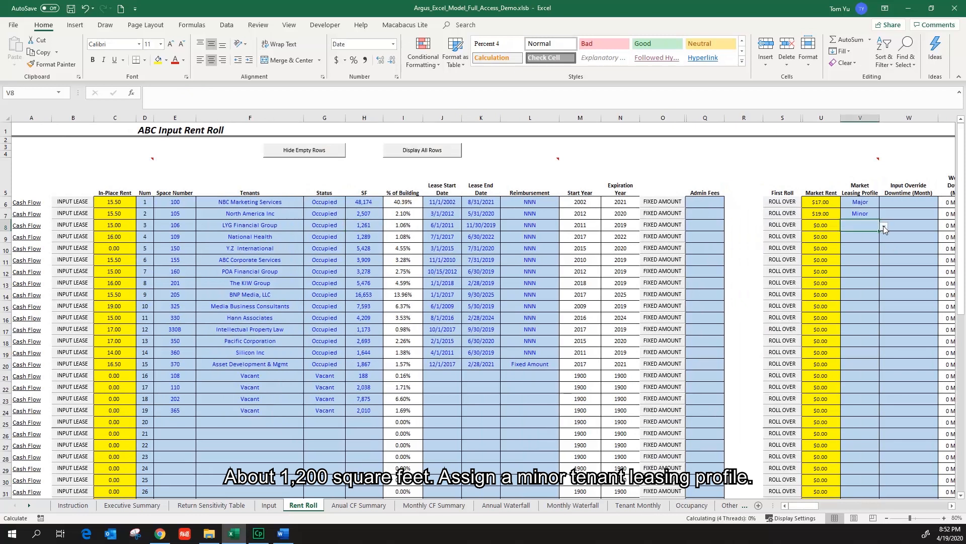
click(884, 225)
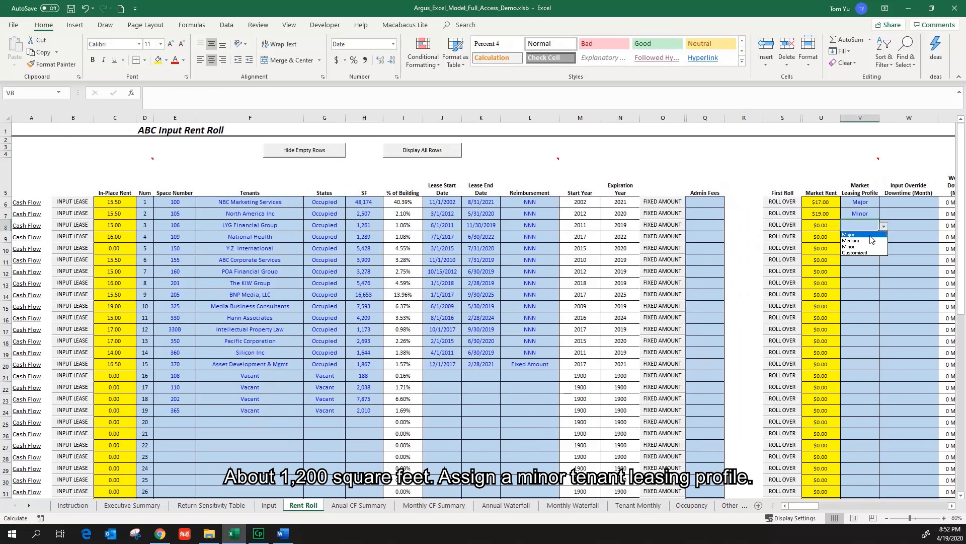
click(852, 246)
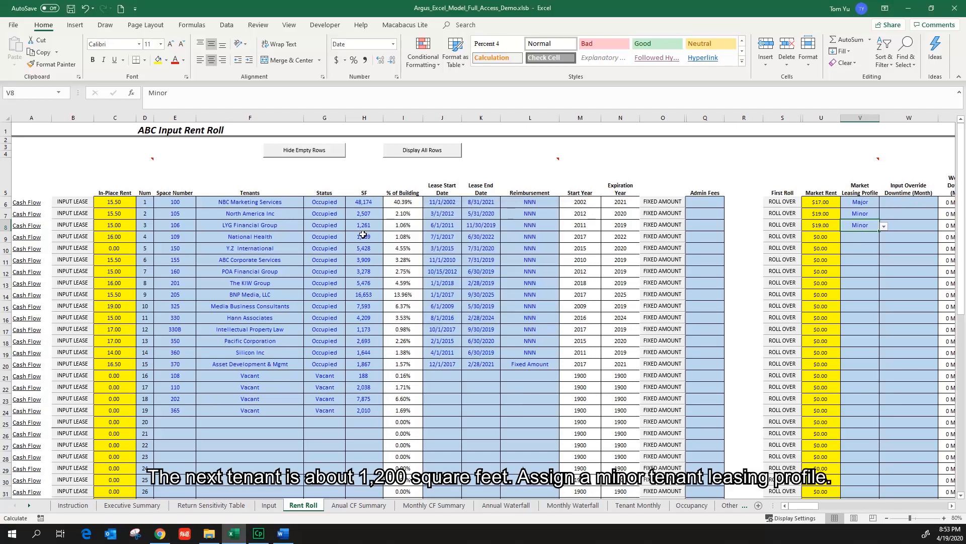
click(363, 236)
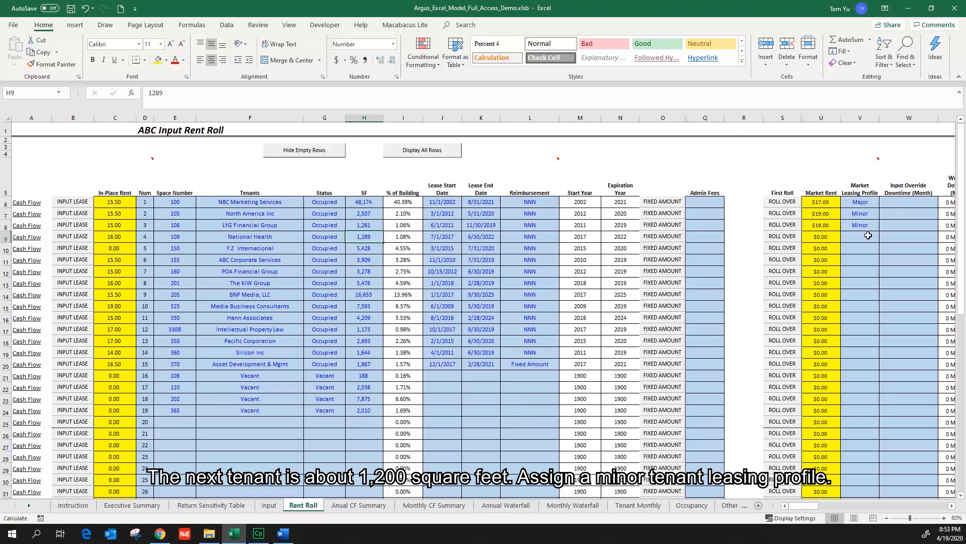
click(884, 236)
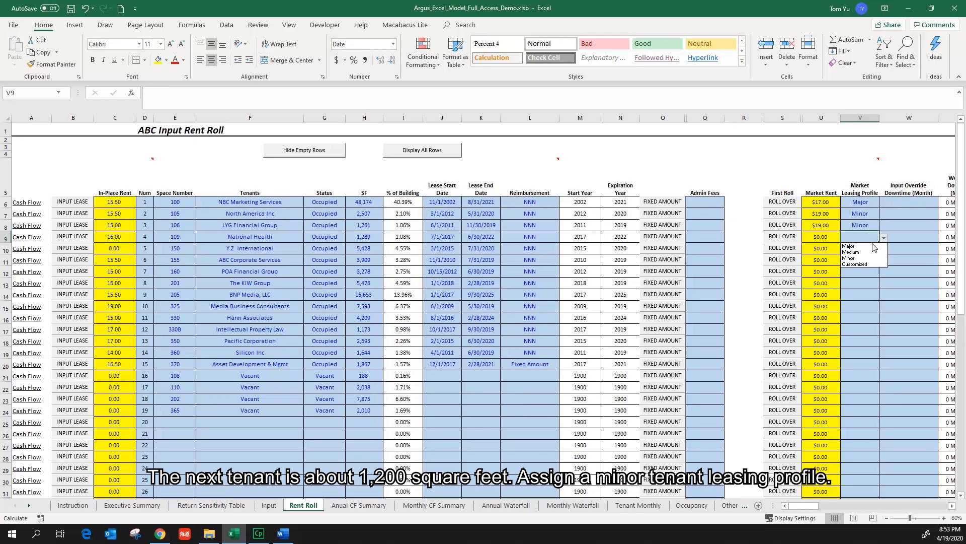
click(853, 257)
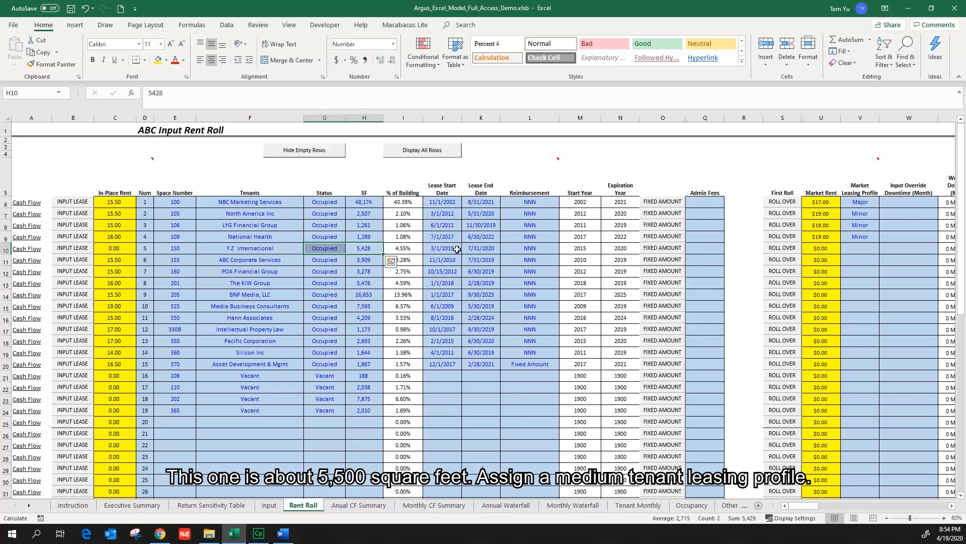
- Set Y.Z International's leasing profile in V10 to Medium
click(883, 248)
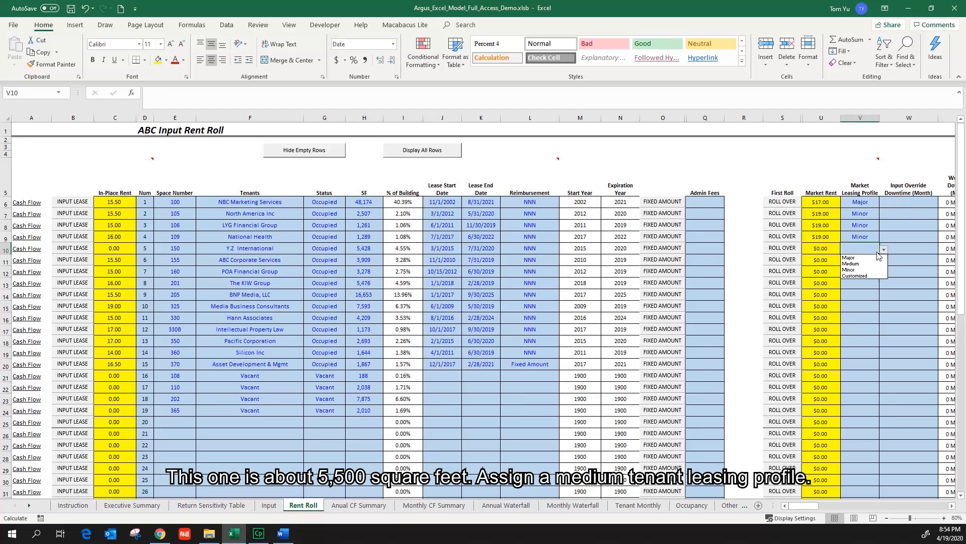
click(850, 264)
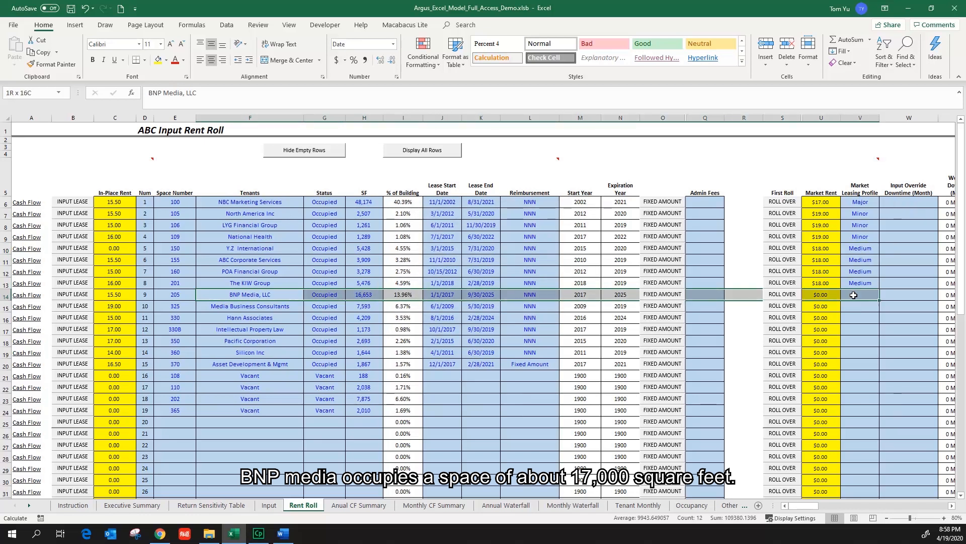
- Choose Major from the V14 dropdown for BNP Media, LLC
click(883, 295)
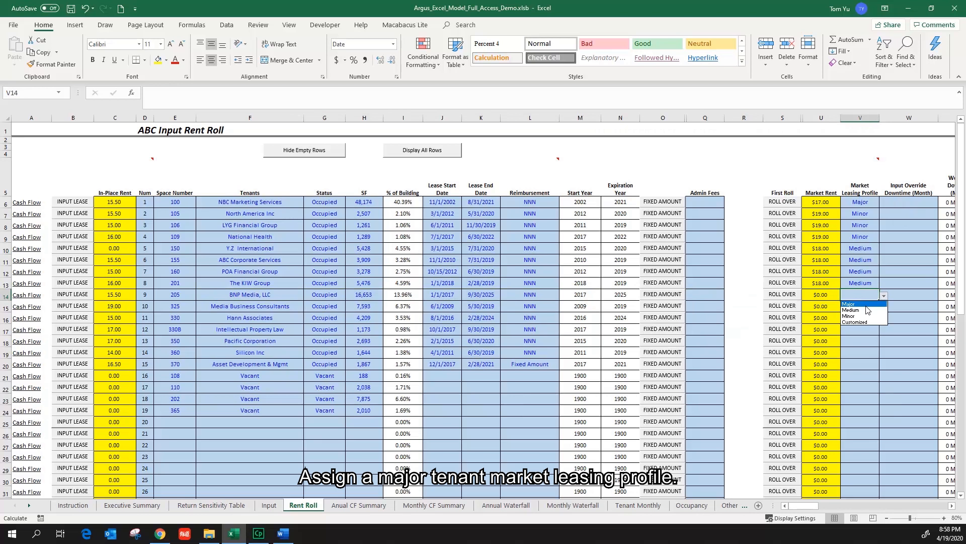
click(849, 302)
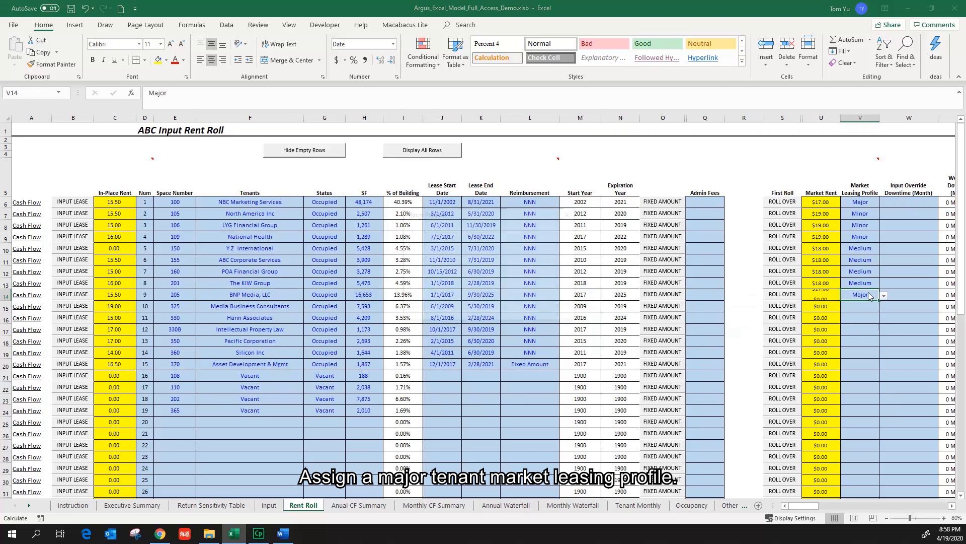
click(859, 294)
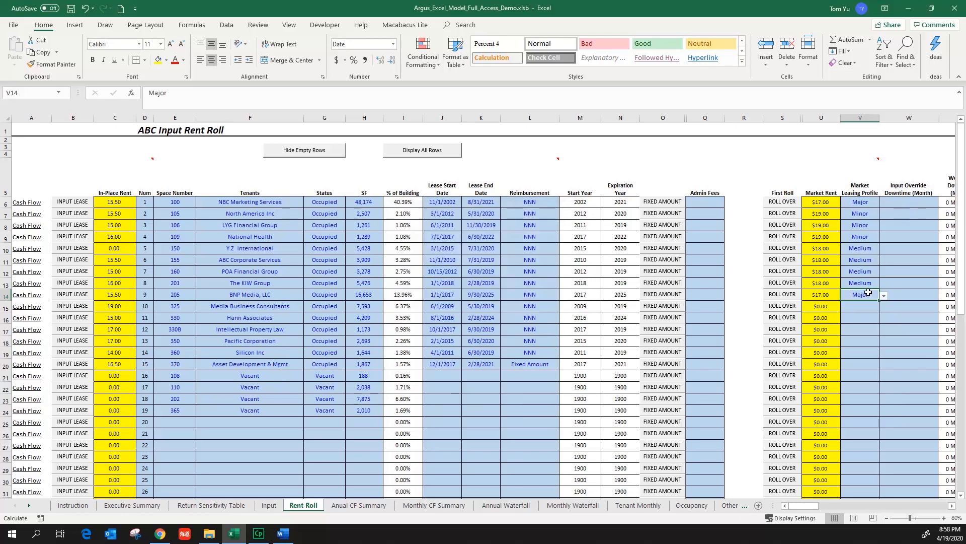
click(859, 306)
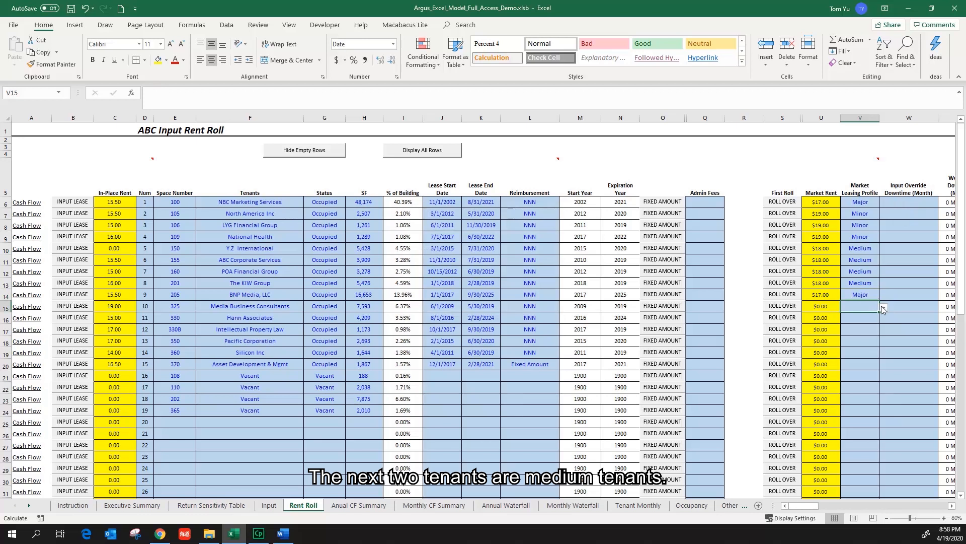
- Work through the V15 and V16 profile cells for Media Business Consultants and Hanin Associates
click(859, 306)
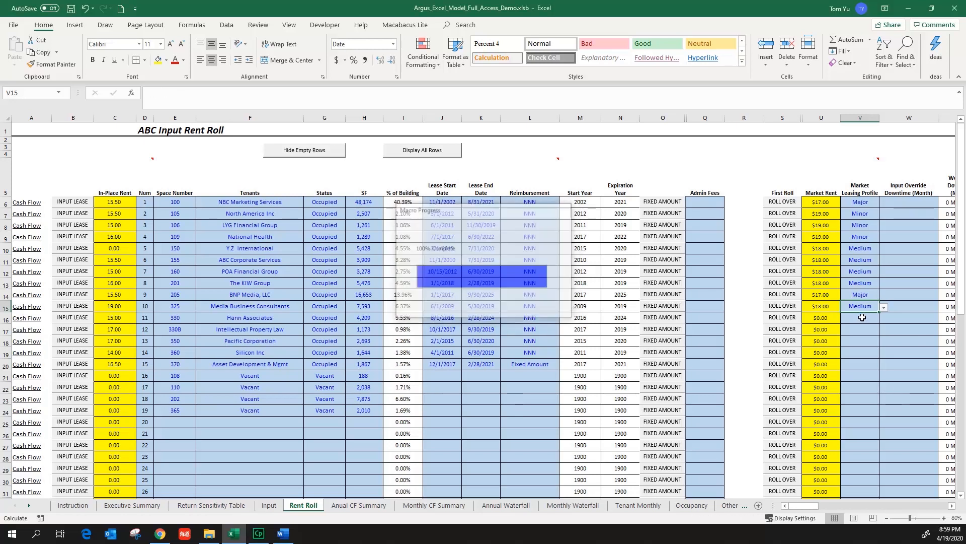
click(859, 317)
text(Medium)
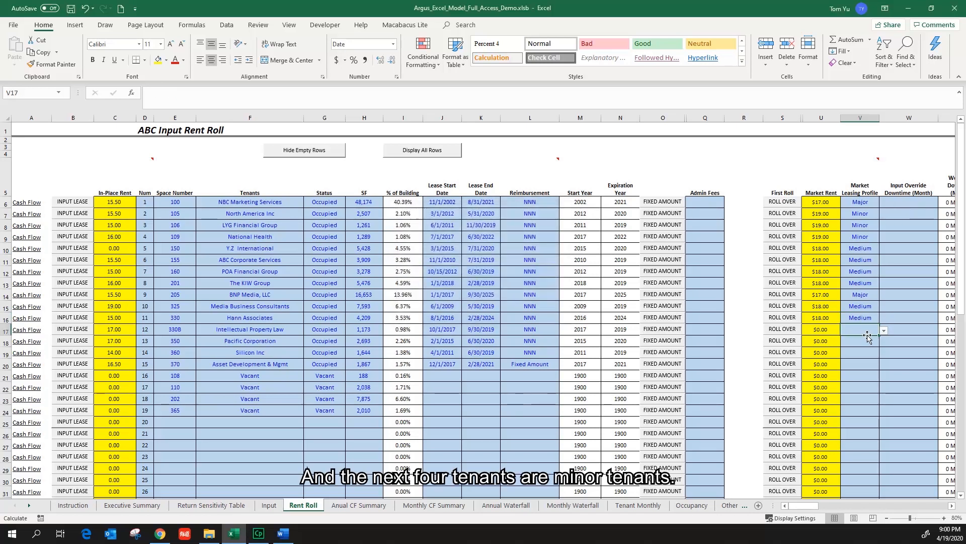
- Set Intellectual Property Law's leasing profile in V17 to Minor
click(883, 329)
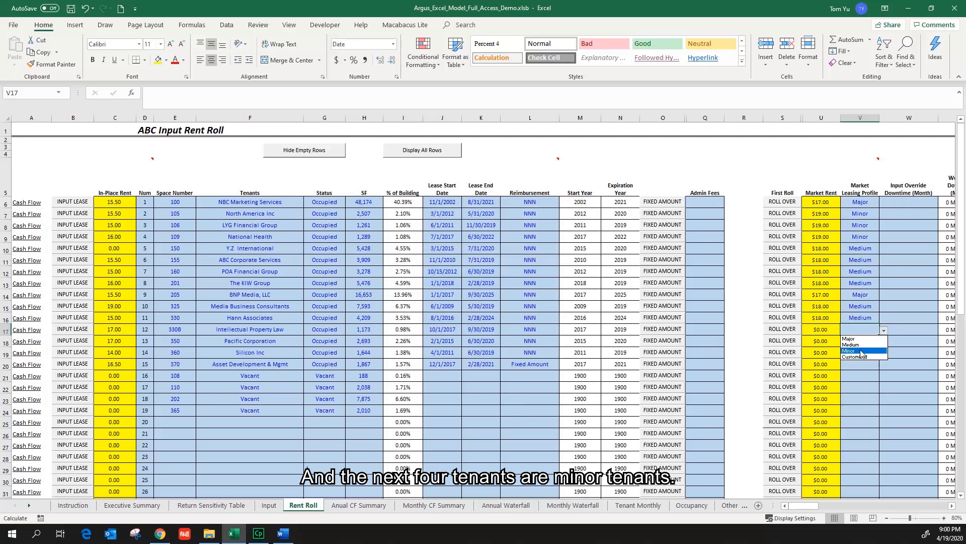
click(856, 352)
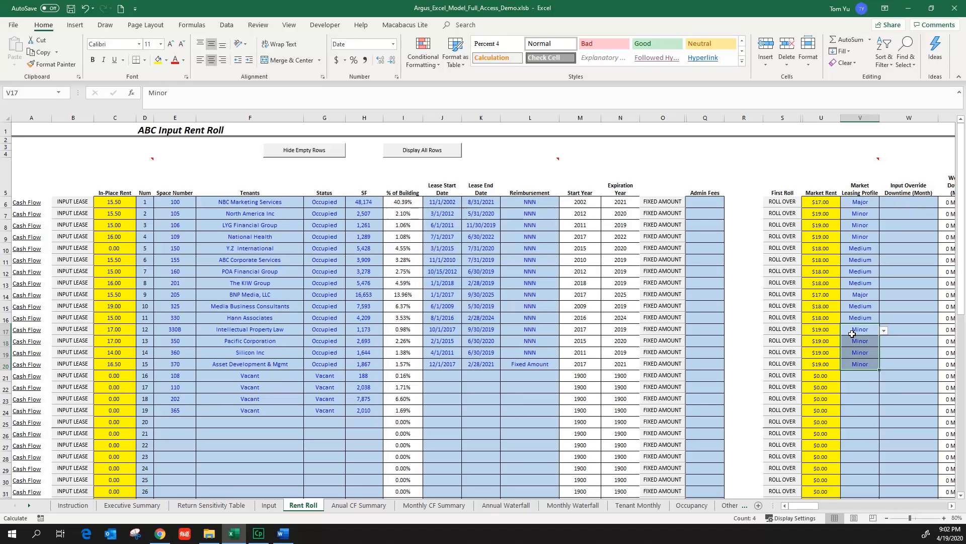
mouse_move(846, 366)
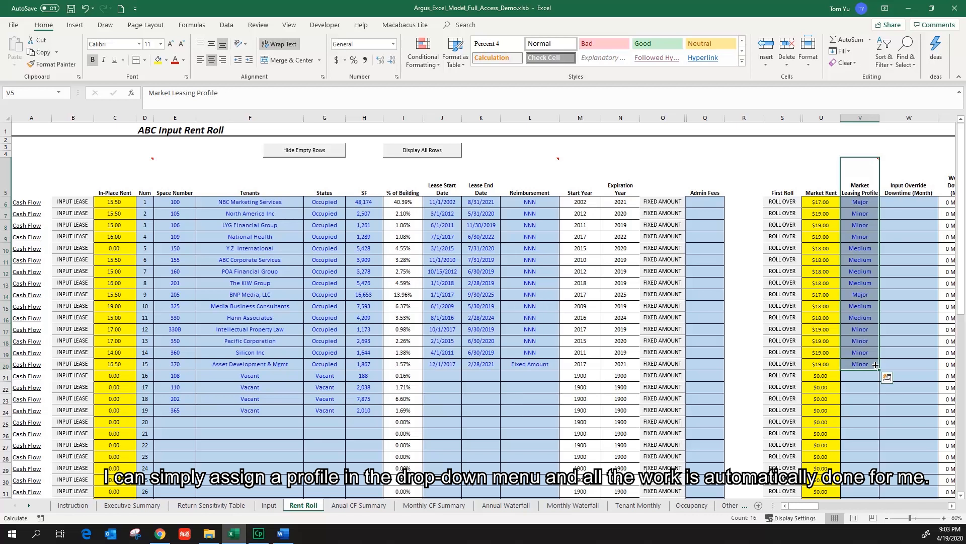
mouse_move(890, 366)
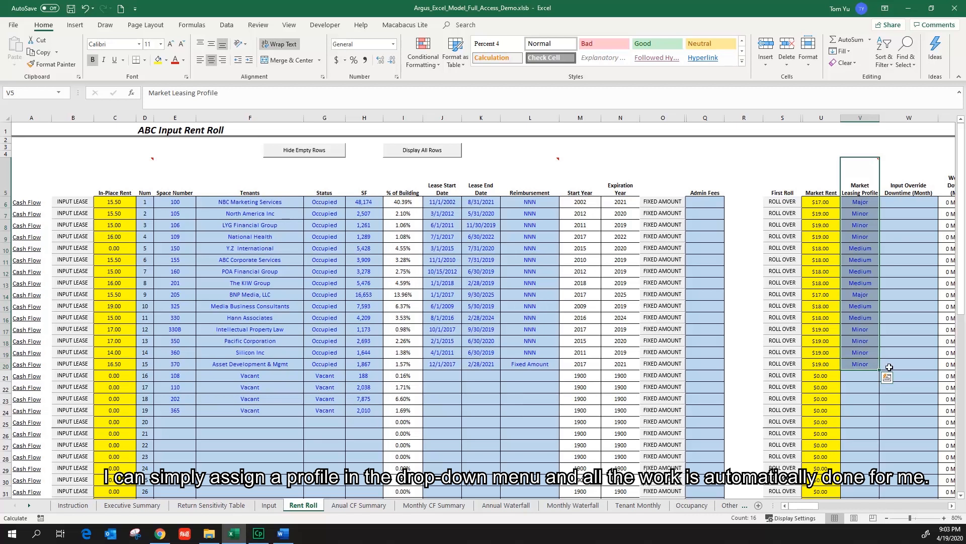